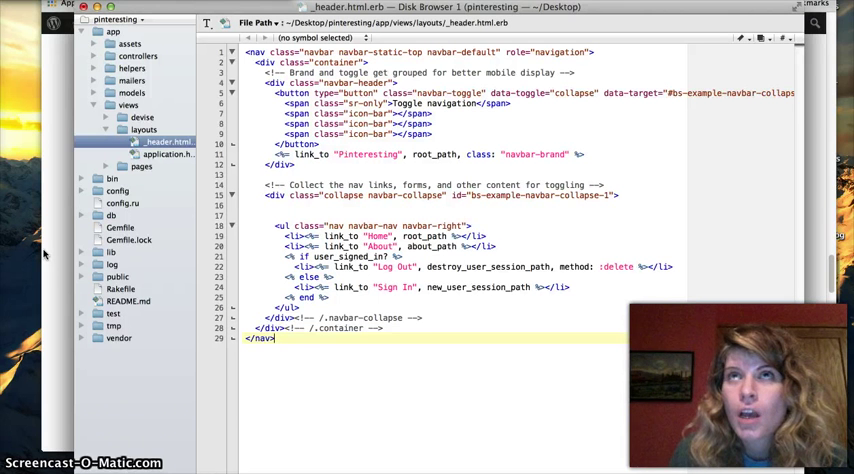
mouse_move(52, 255)
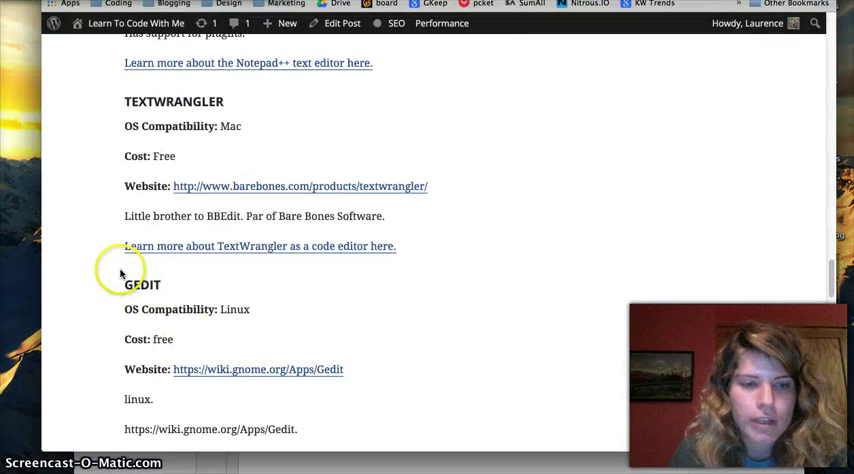
mouse_move(225, 323)
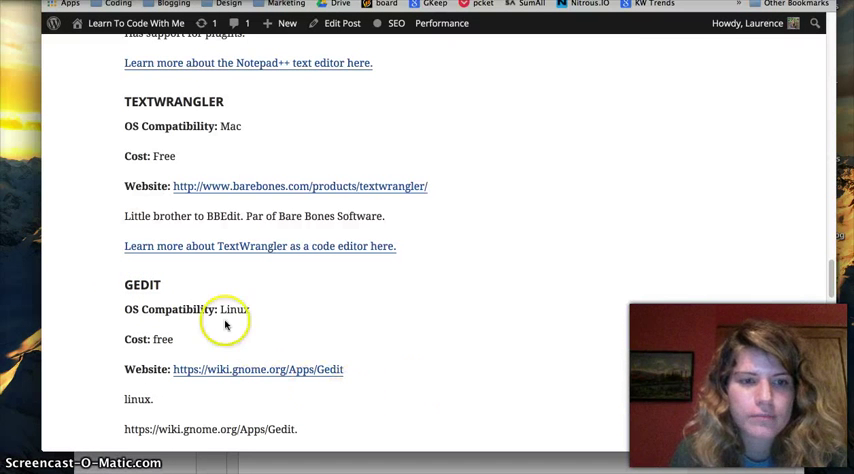
mouse_move(258, 330)
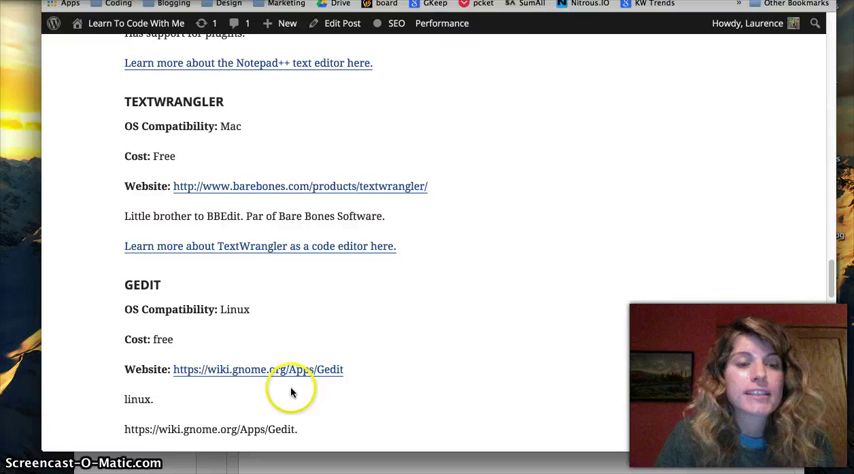
Scroll the code editor blog post up to the Notepad++ and TextWrangler entries.
scroll(up, 3)
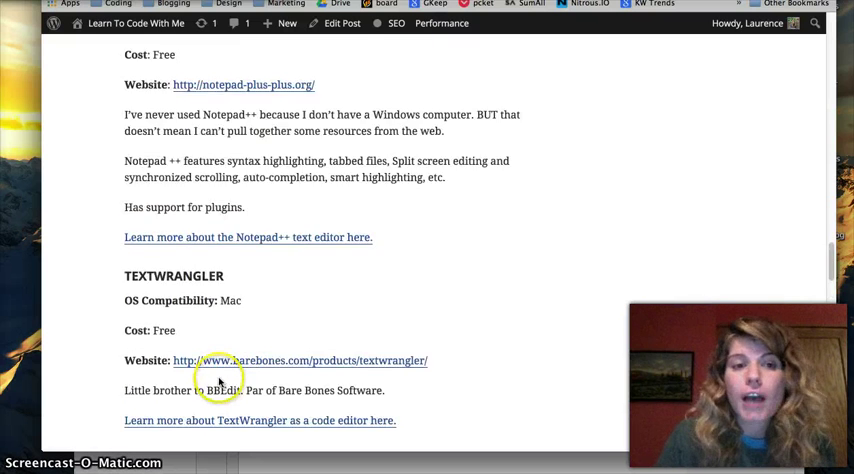
scroll(up, 3)
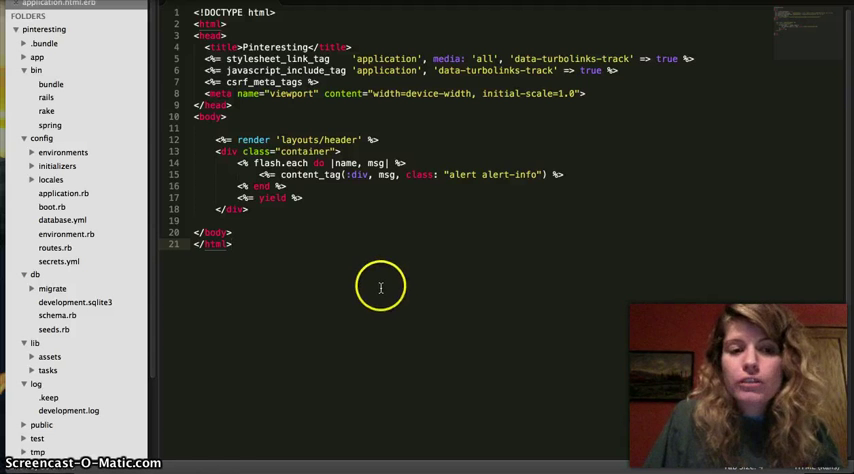
mouse_move(372, 277)
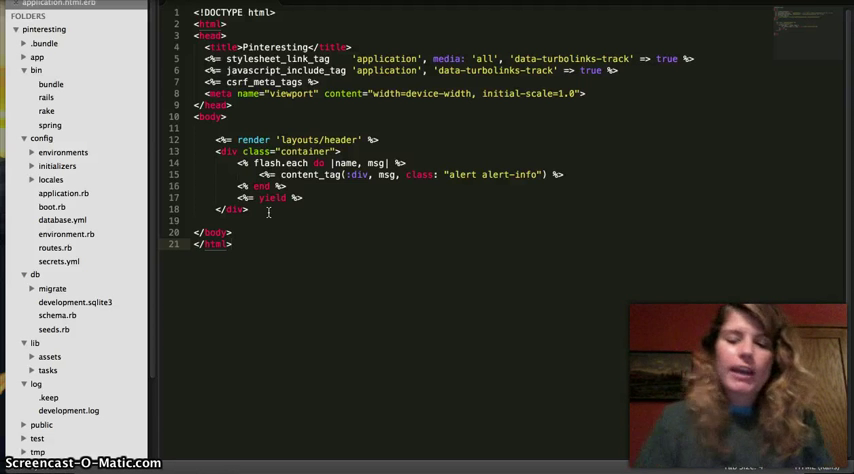
Add an h1 heading reading 'Hello There' on new lines after the closing html tag.
key(enter)
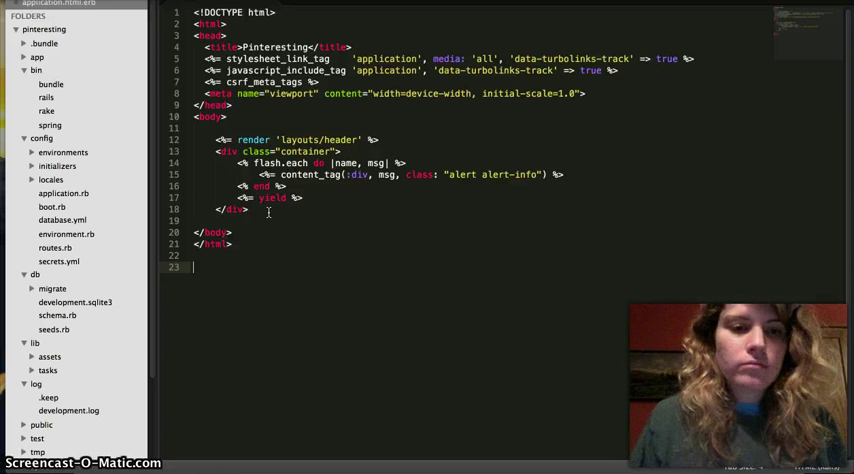
text(h1></h1>)
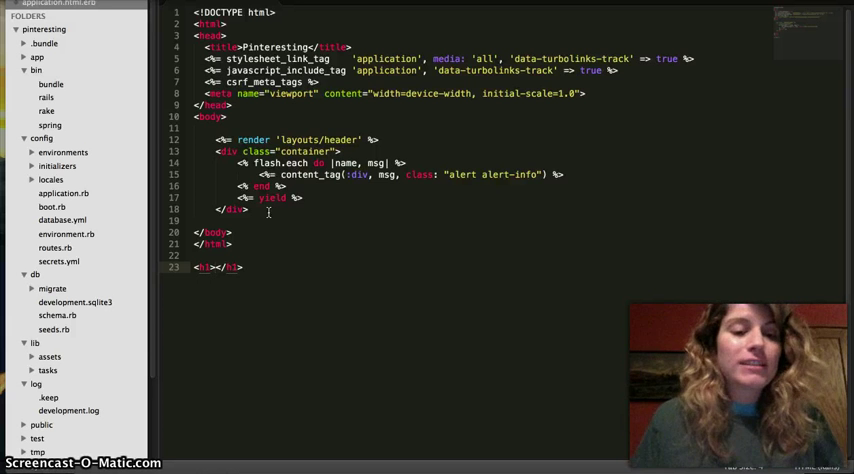
text(Hello)
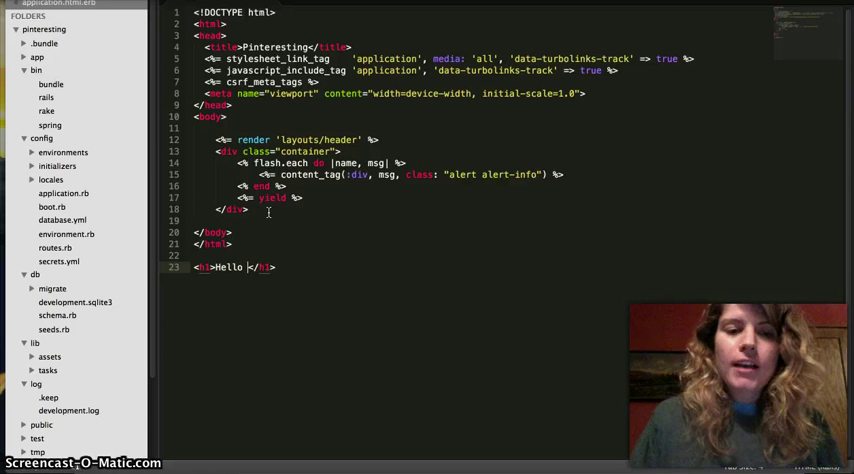
text(There)
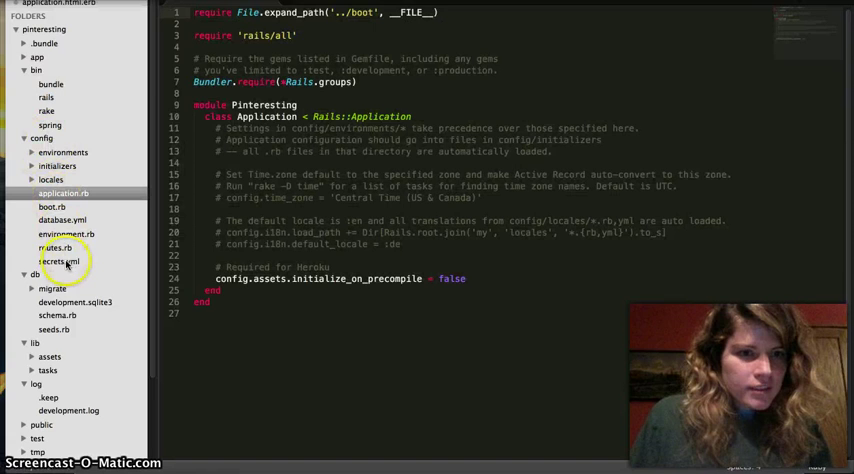
Expand the app folder and return to the application.html.erb layout file.
click(37, 57)
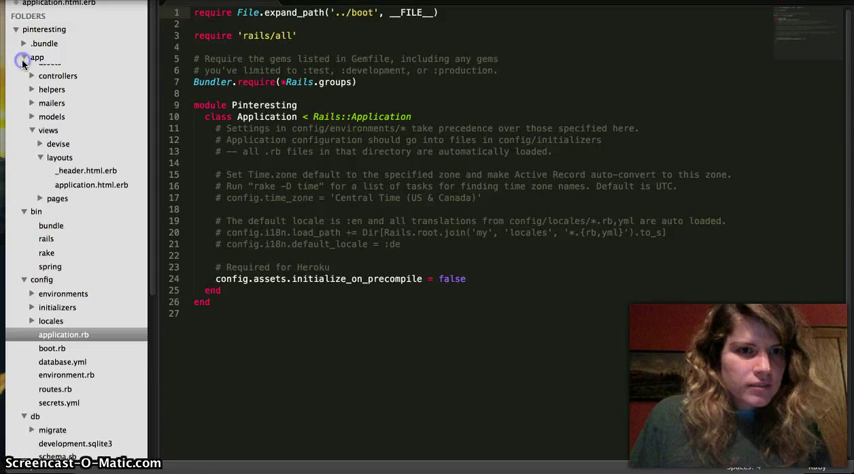
click(84, 178)
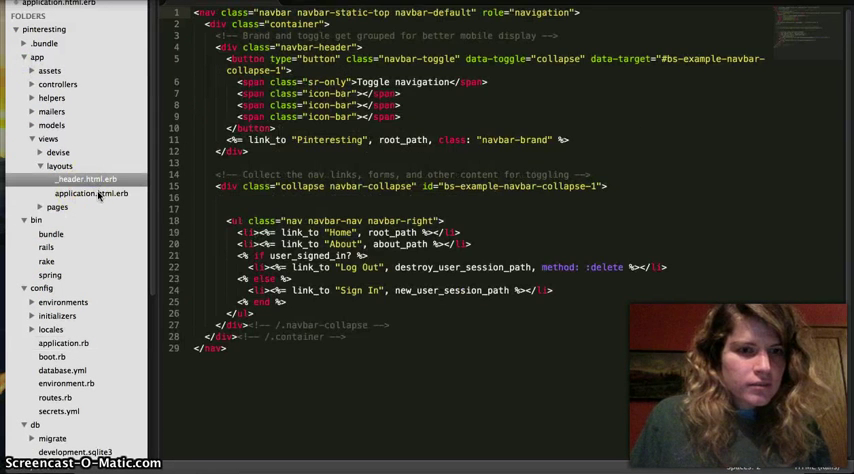
click(90, 193)
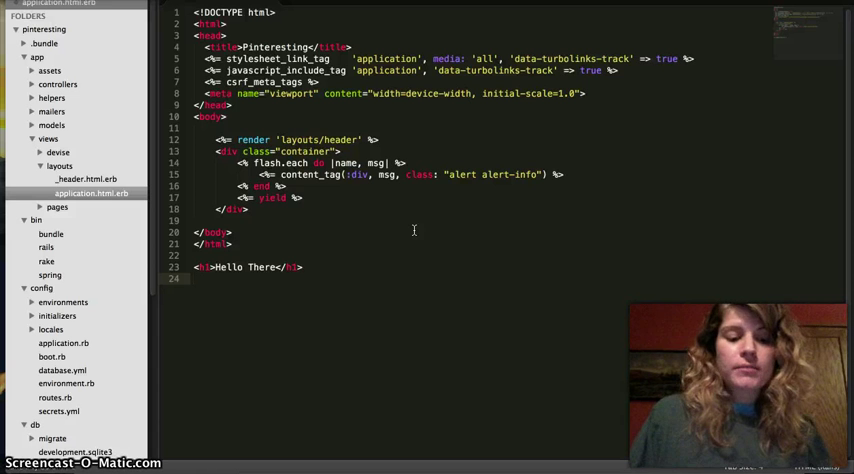
Add a button with class main below the heading, with an empty inner line.
text(u)
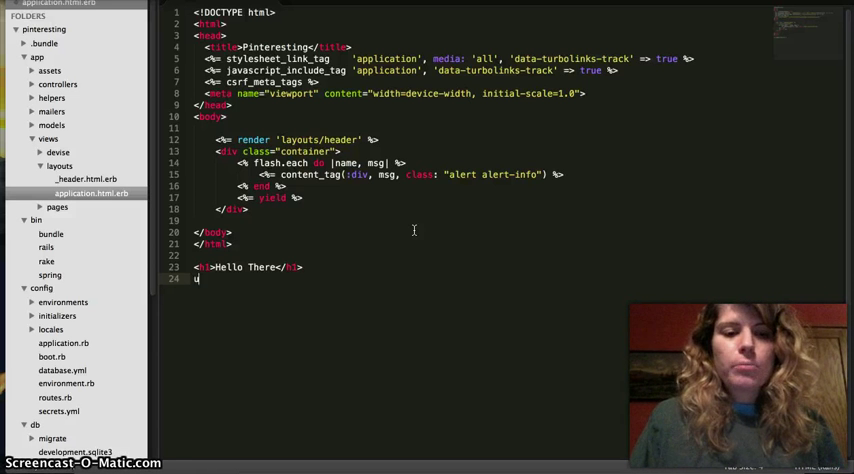
text(button)
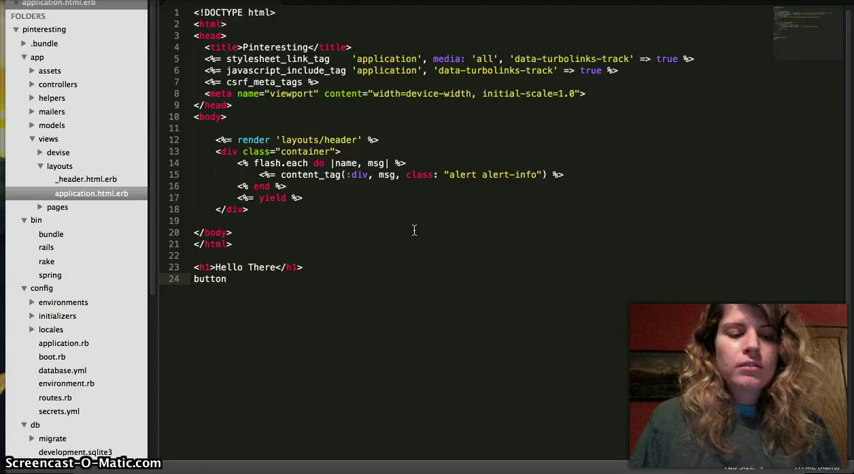
text(.)
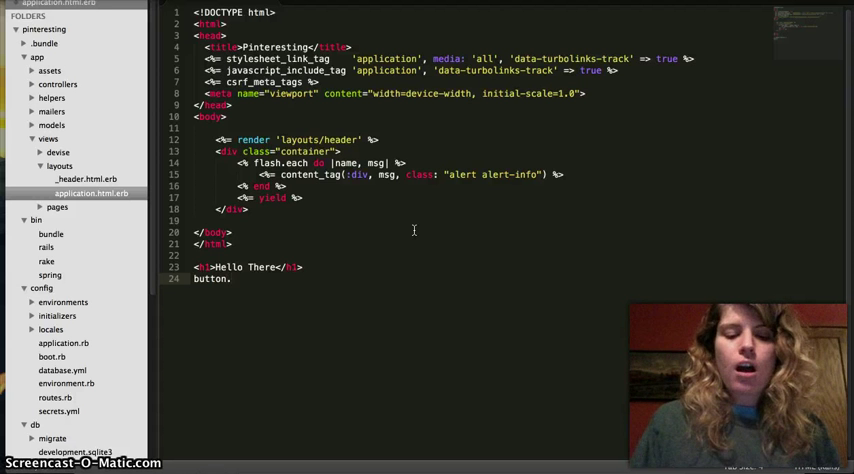
text(.main"></button>)
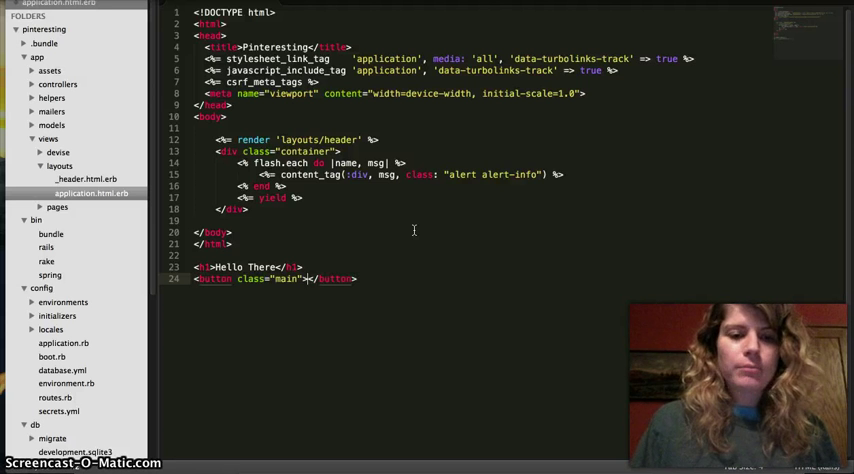
key(enter)
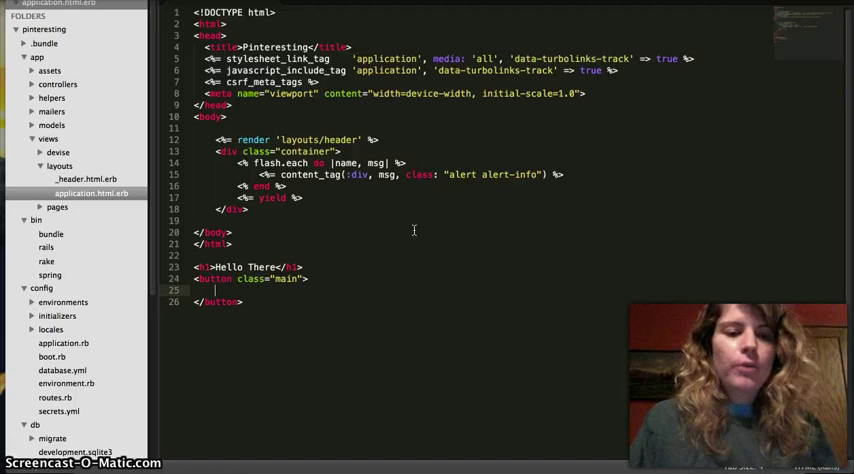
mouse_move(360, 221)
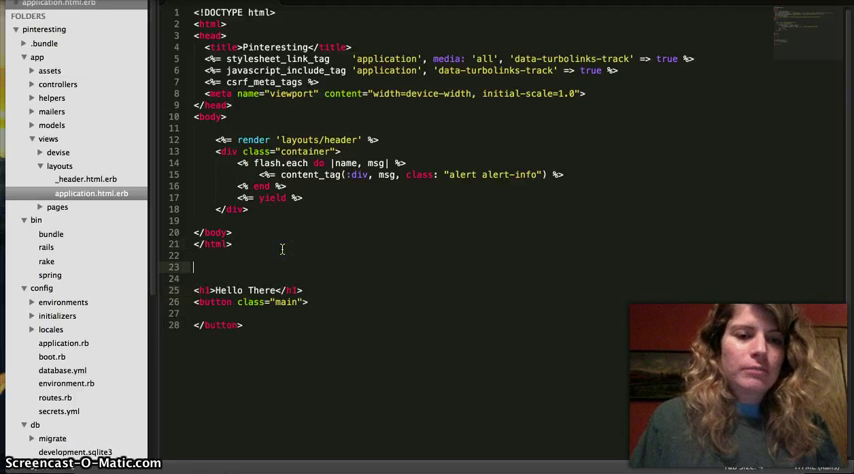
Type the abbreviation 'header#main-' above the heading, correcting the misspelled 'header'.
text(hear)
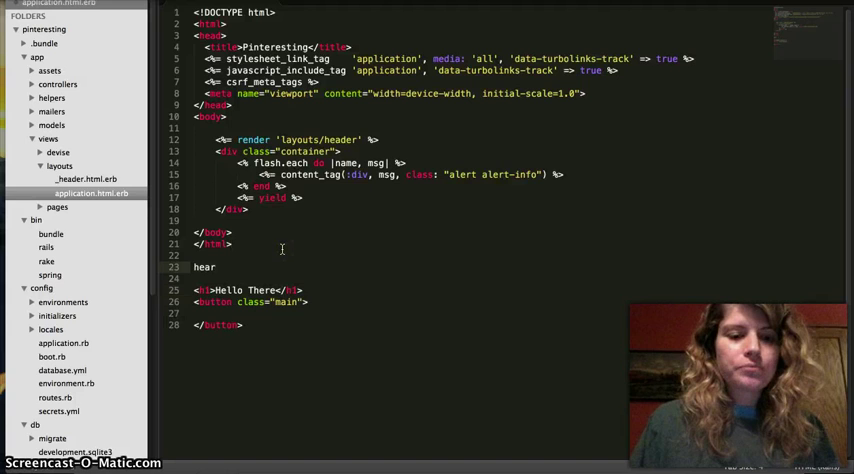
key(Backspace)
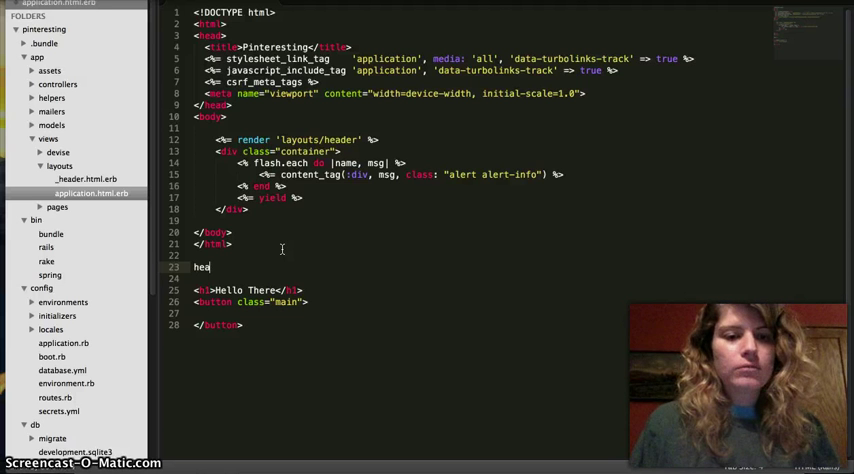
text(der)
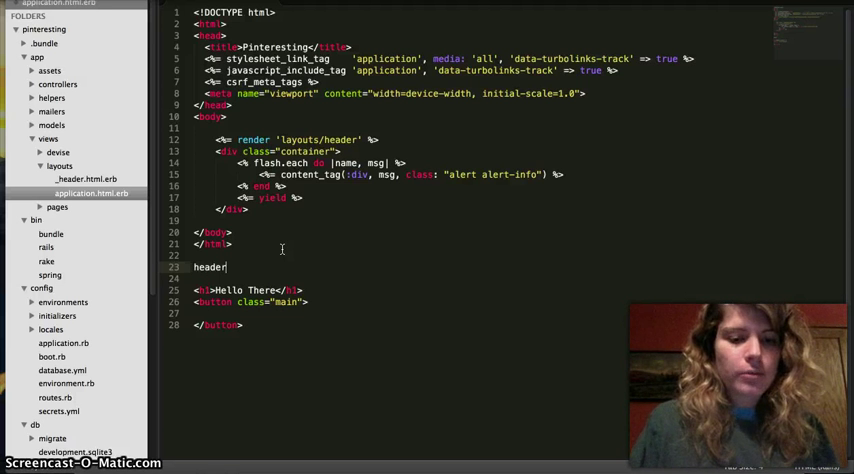
text(#)
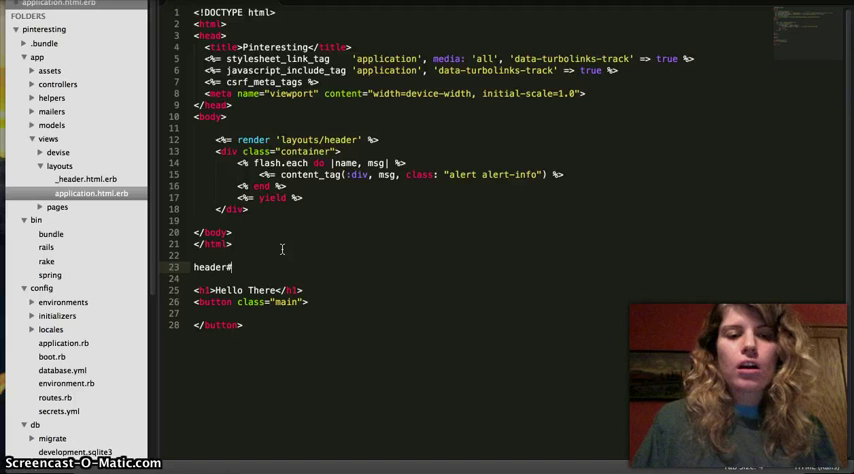
text(main-)
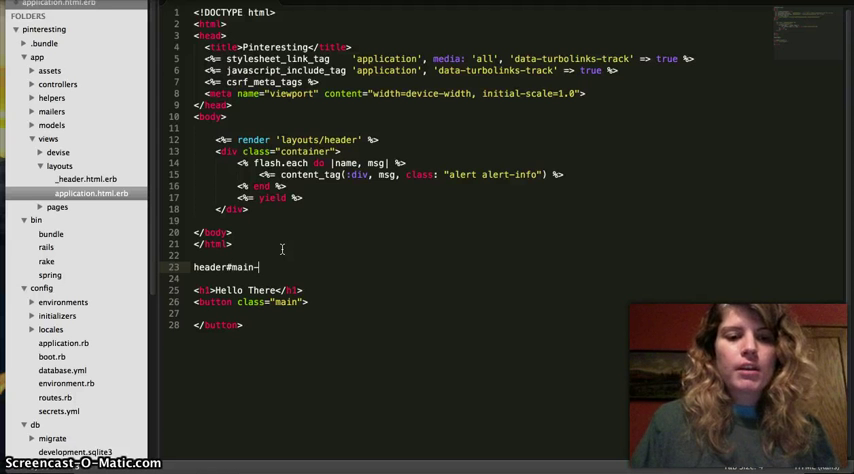